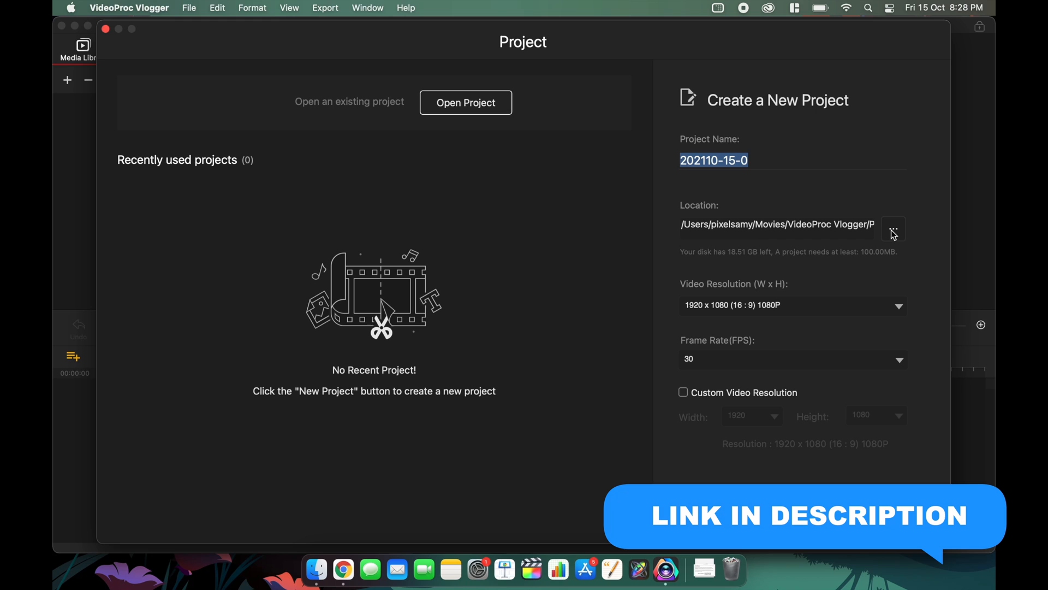
Step: Set the project location to Desktop and the resolution to 1080 x 1920 (9:16)
{"action": "left_click", "coordinate": [792, 306]}
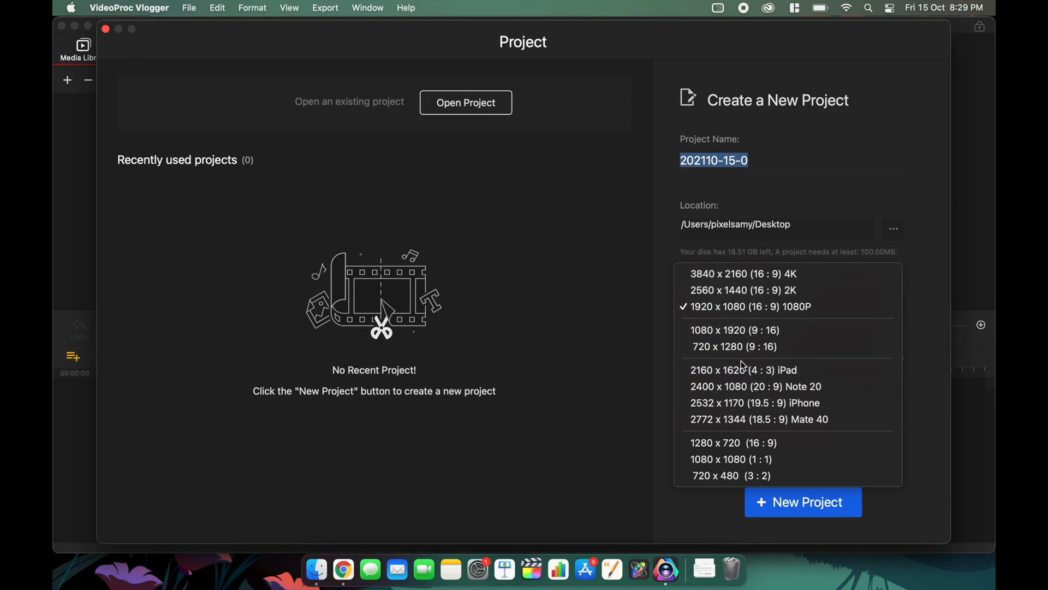
{"action": "left_click", "coordinate": [734, 329]}
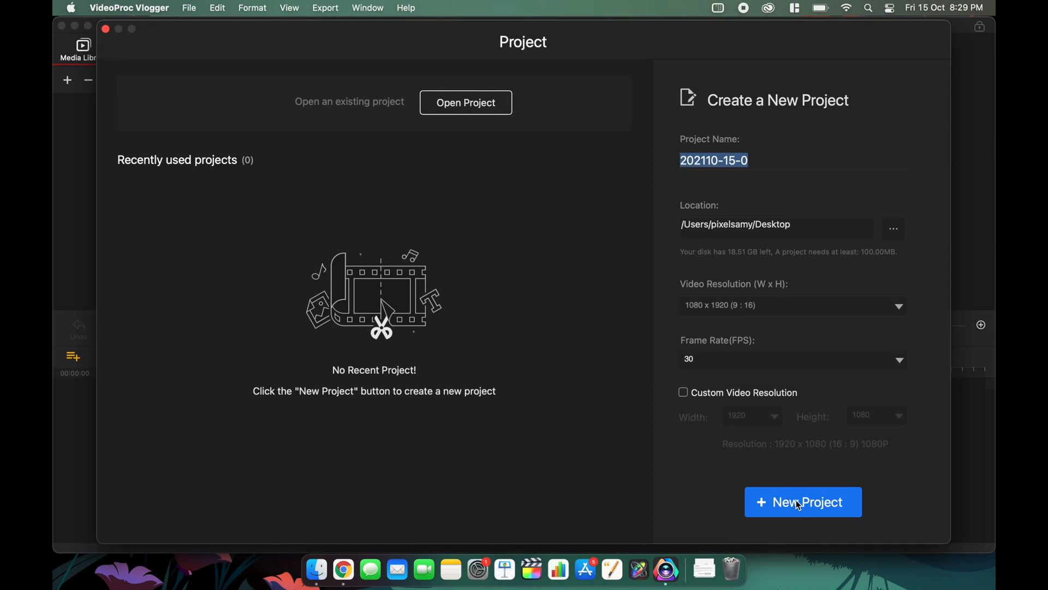
Step: Create the project and request a free license code for the maitysaumyajit98 email, returning to the code login
{"action": "left_click", "coordinate": [803, 502]}
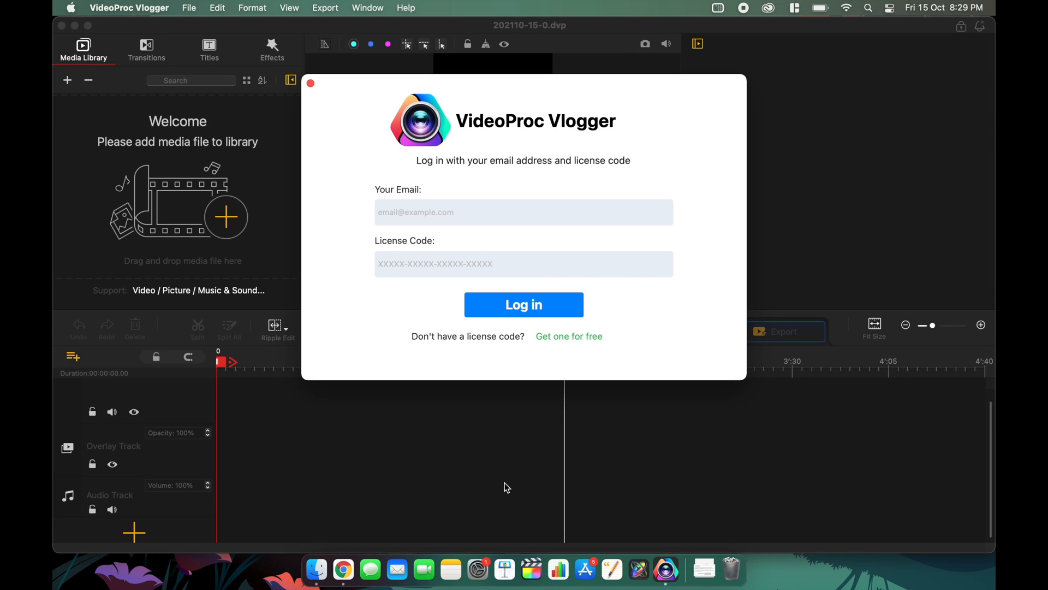
{"action": "type", "text": "maitysaumy"}
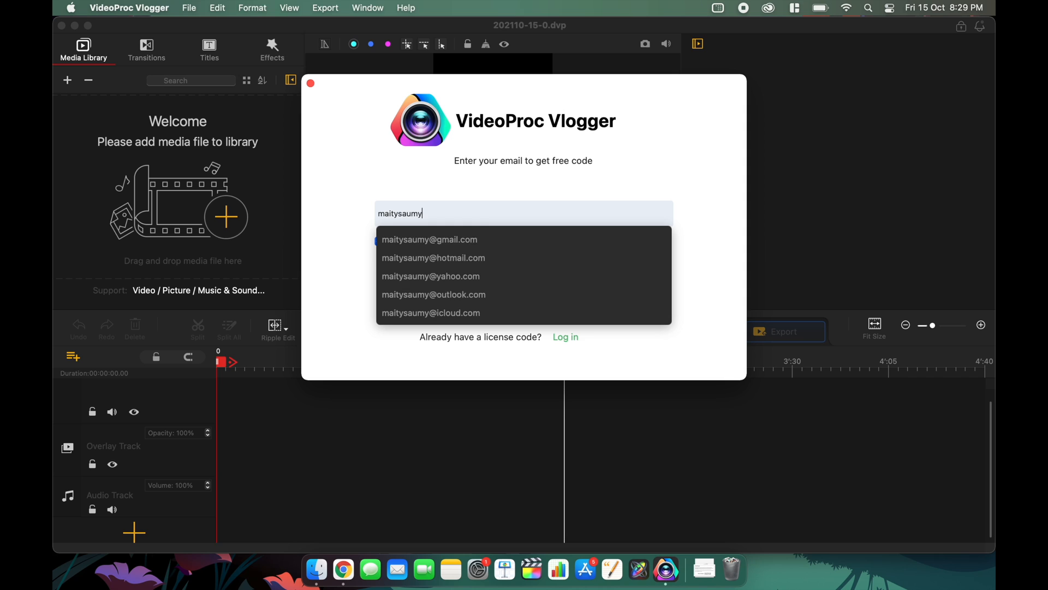
{"action": "type", "text": "ajit98"}
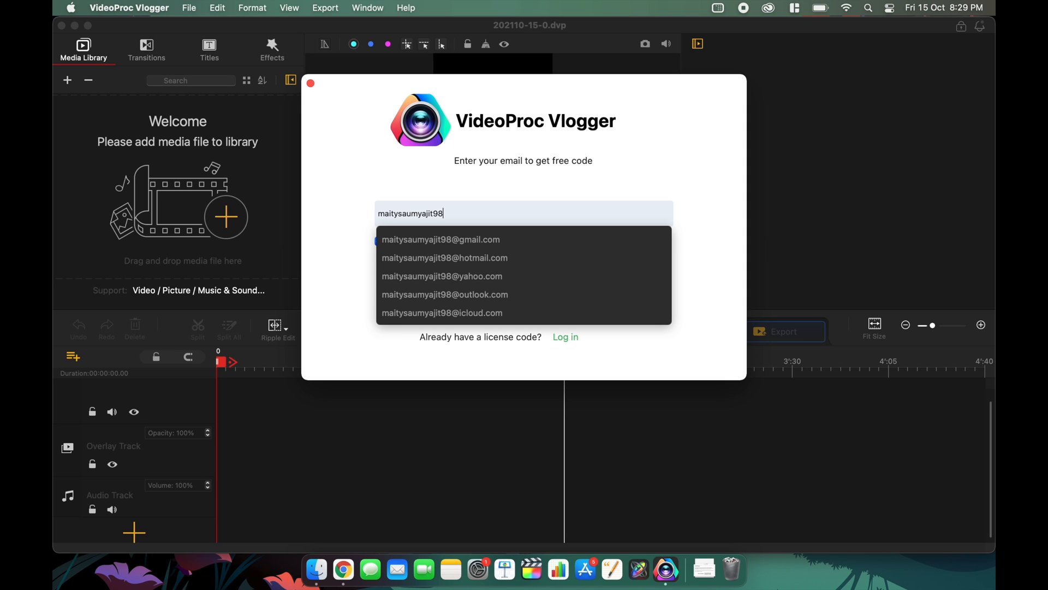
{"action": "left_click", "coordinate": [440, 239]}
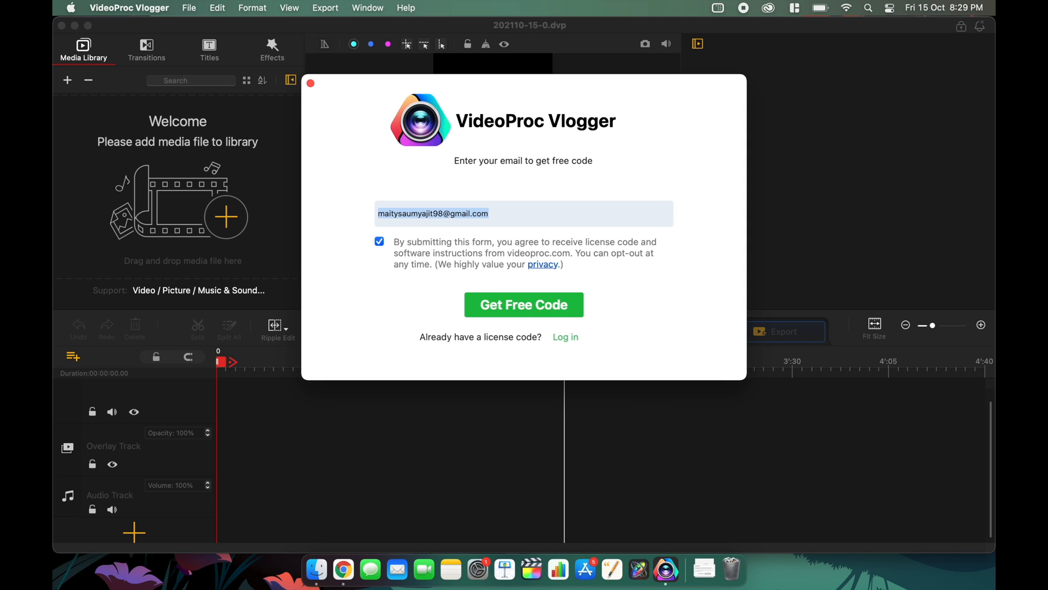
{"action": "left_click", "coordinate": [523, 305]}
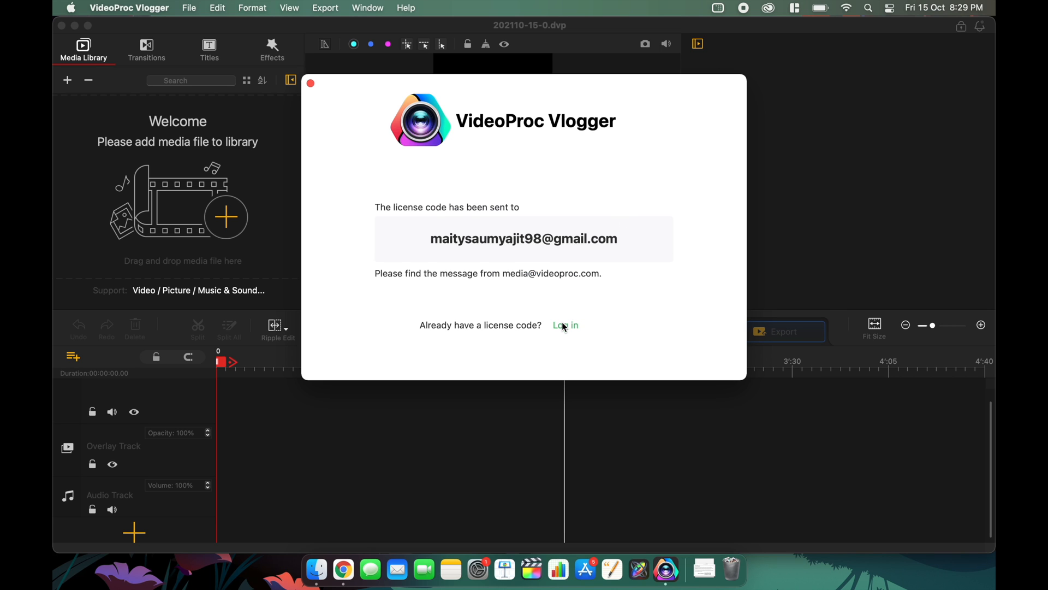
{"action": "left_click", "coordinate": [309, 83]}
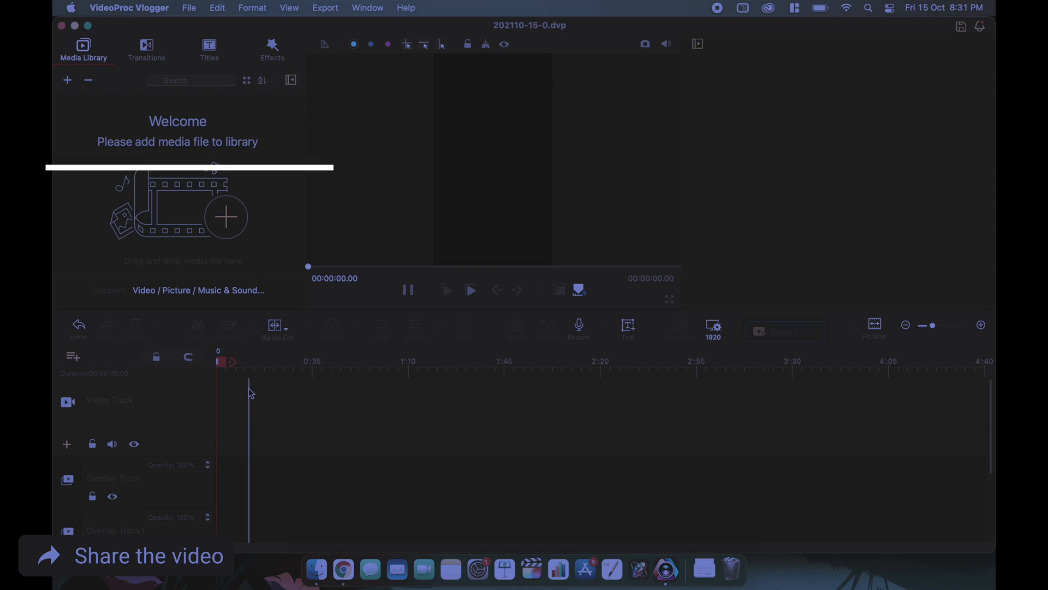
Step: Import Squid Game.MP4 and place it on the Video Track, selecting the clip for editing
{"action": "left_click", "coordinate": [67, 79]}
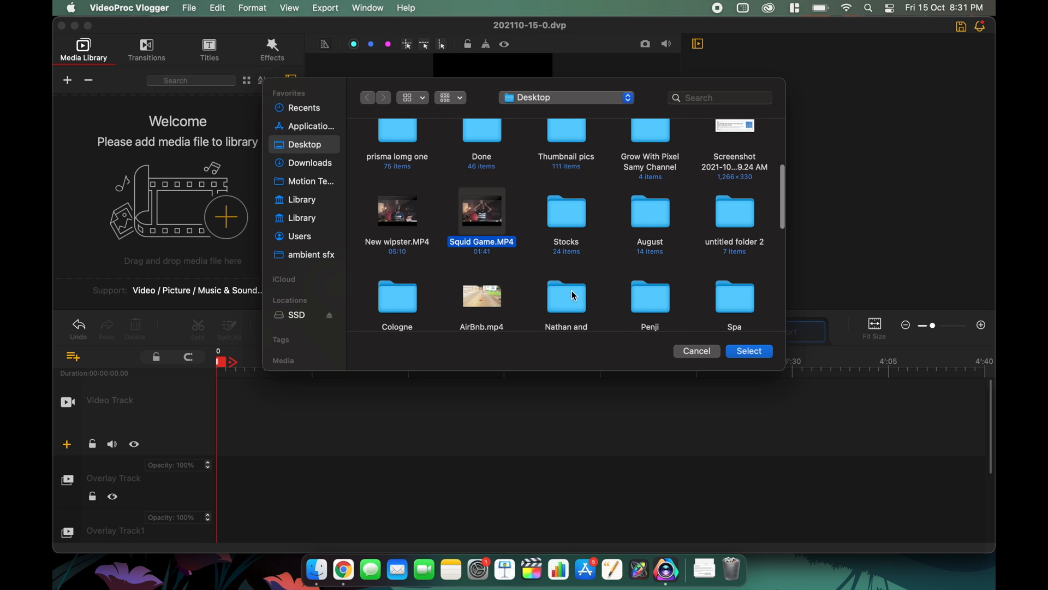
{"action": "left_click", "coordinate": [747, 350]}
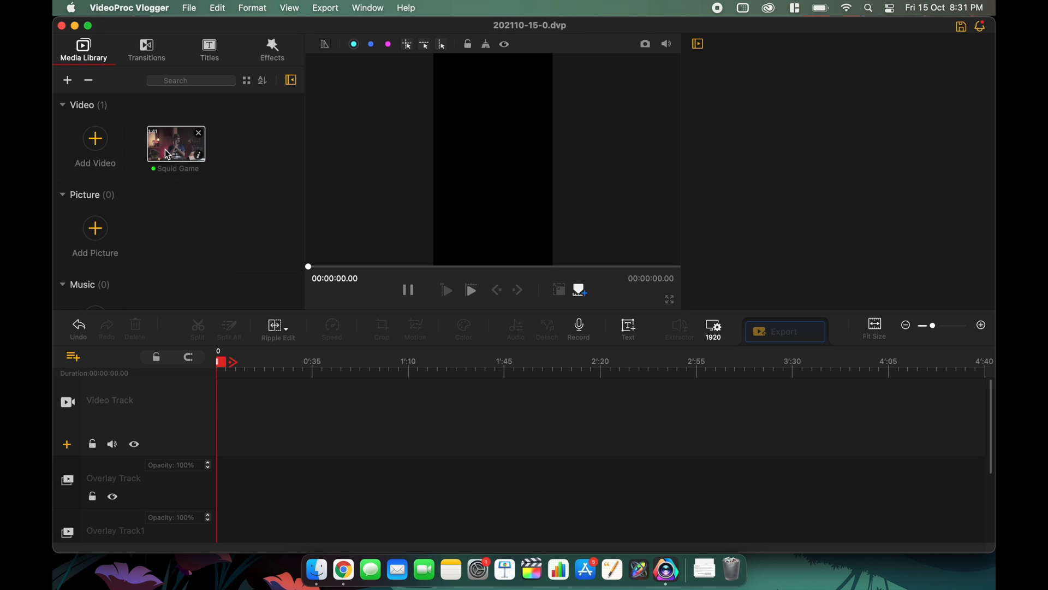
{"action": "left_click_drag", "start_coordinate": [176, 142], "coordinate": [354, 415]}
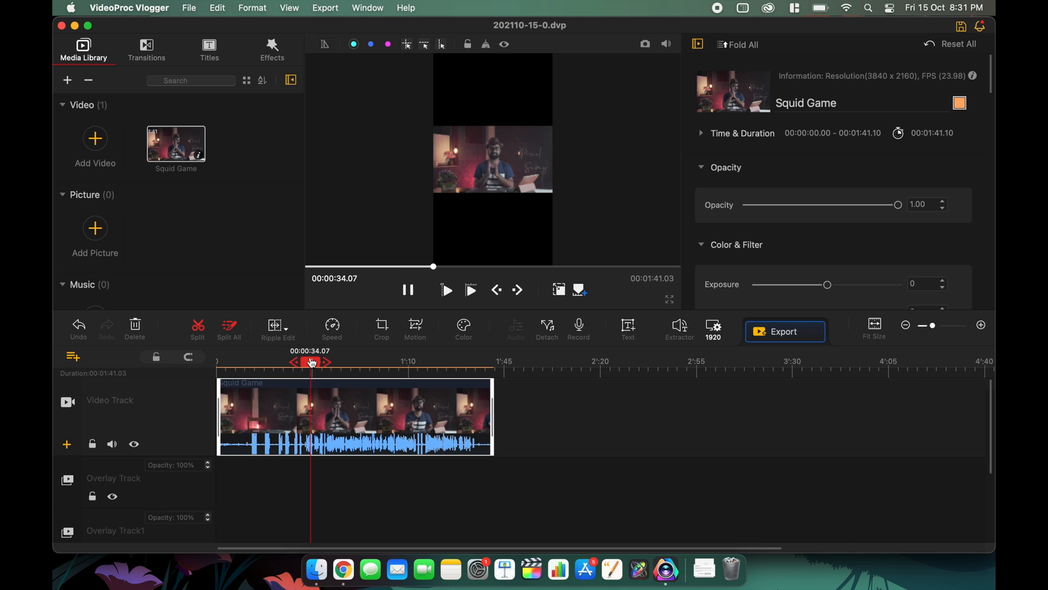
{"action": "left_click", "coordinate": [982, 325]}
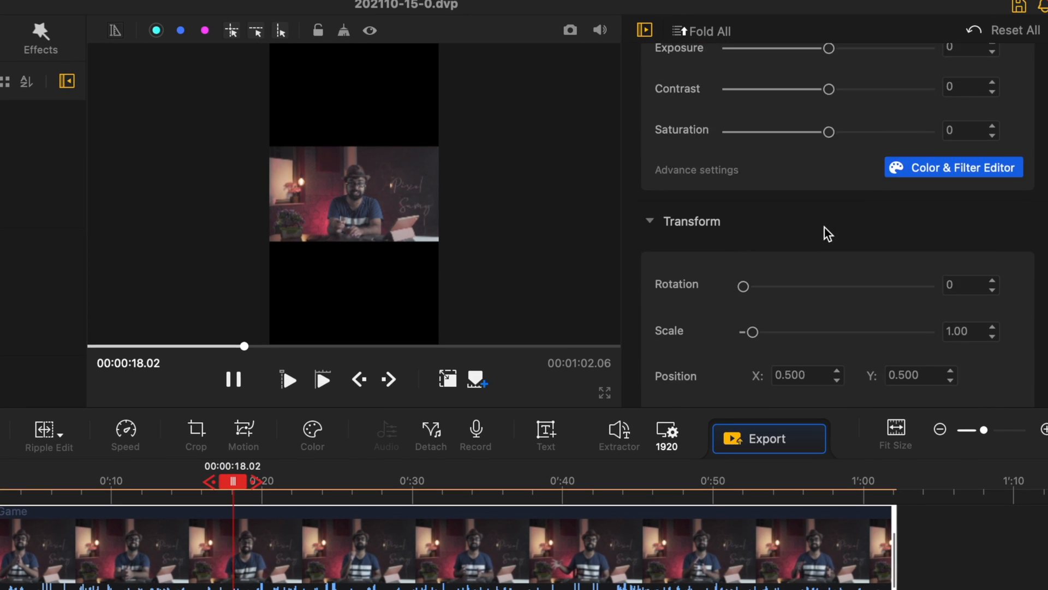
Step: Scale the clip to 6.00 and raise its contrast and saturation
{"action": "left_click_drag", "start_coordinate": [754, 332], "coordinate": [796, 207]}
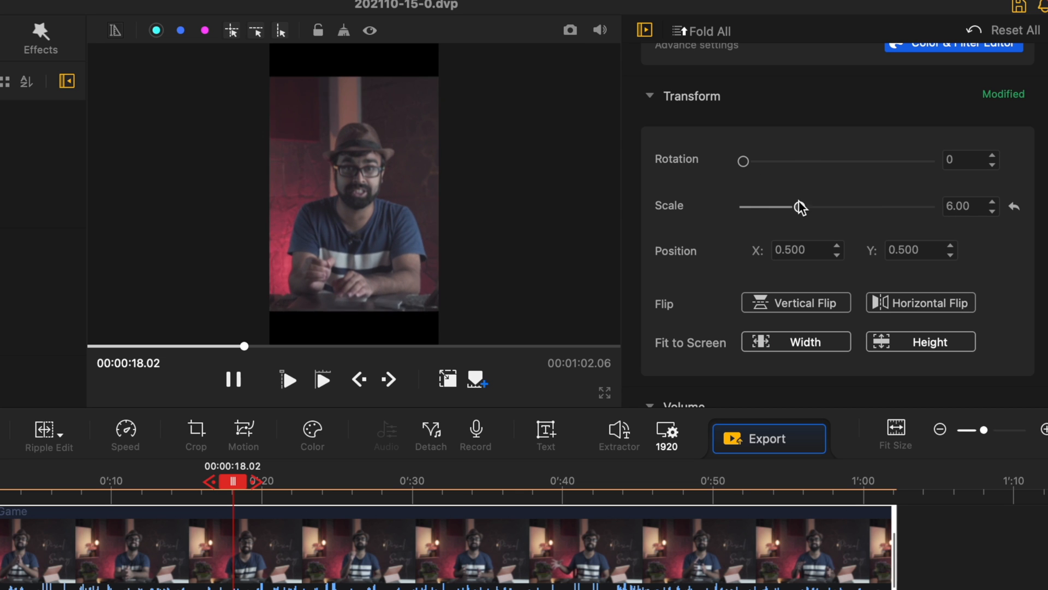
{"action": "left_click_drag", "start_coordinate": [795, 207], "coordinate": [869, 206]}
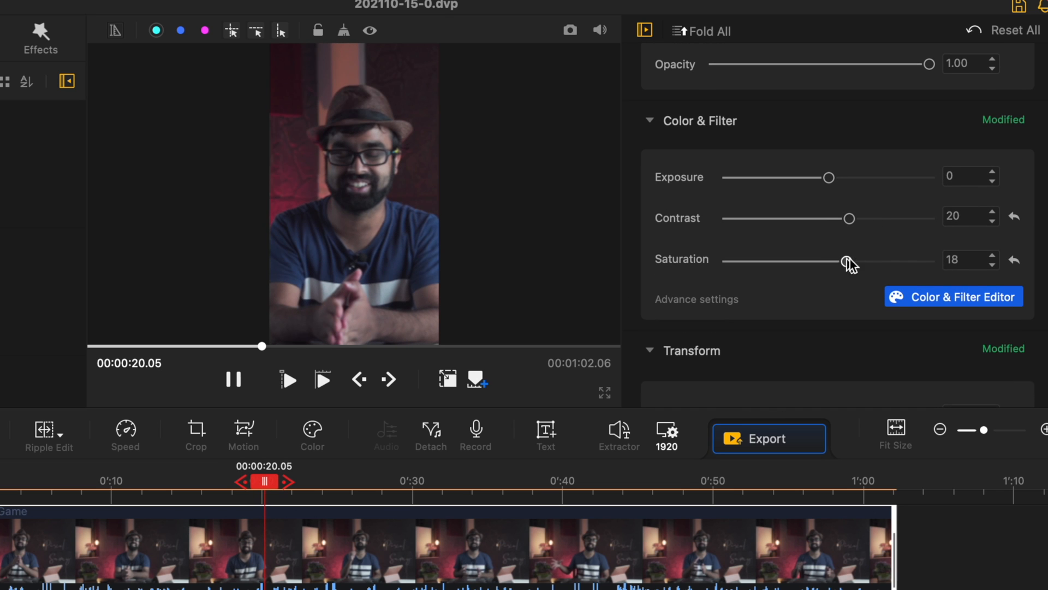
{"action": "left_click_drag", "start_coordinate": [850, 261], "coordinate": [868, 261]}
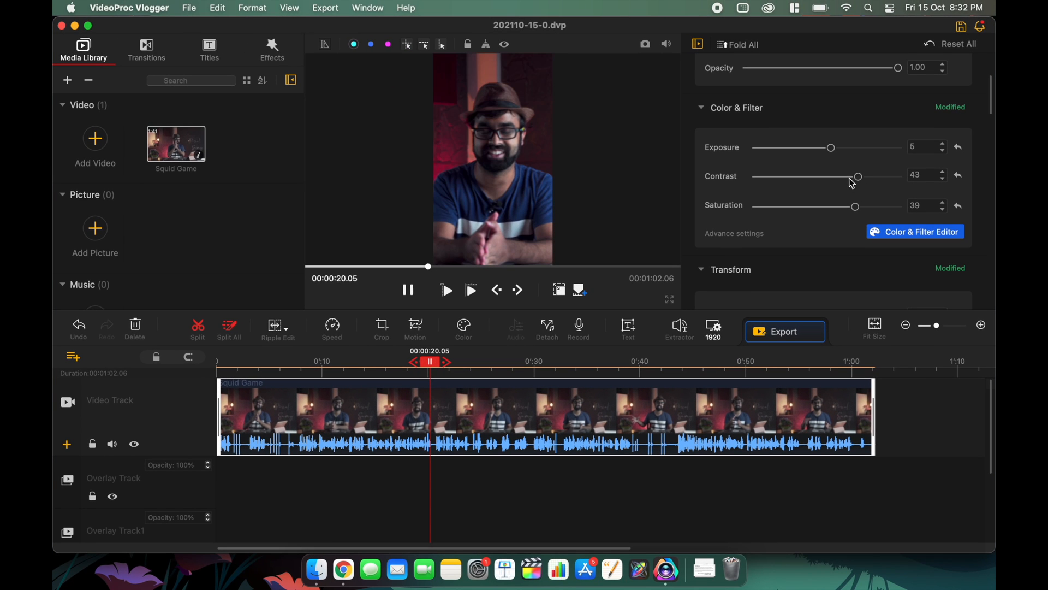
Step: Adjust highlights and shadows in the Color & Filter Editor and apply the grade
{"action": "left_click", "coordinate": [915, 231]}
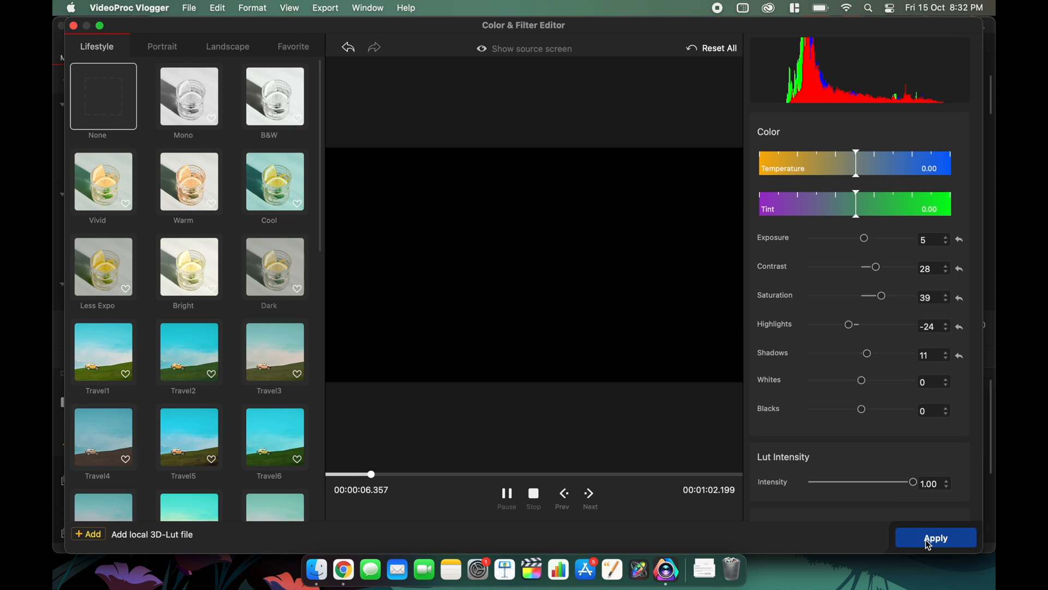
{"action": "left_click", "coordinate": [936, 537]}
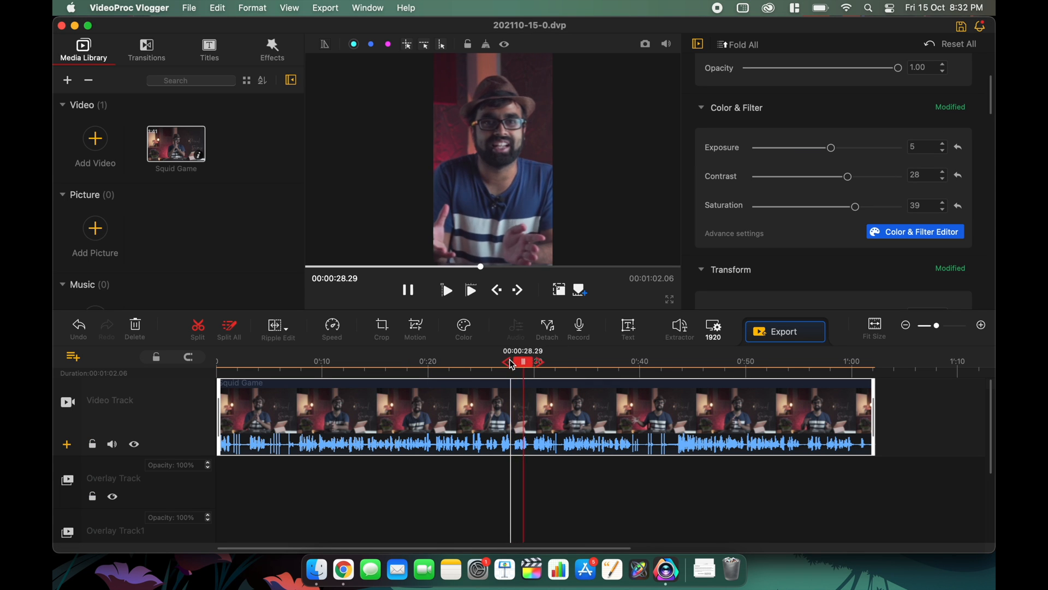
{"action": "left_click", "coordinate": [146, 49]}
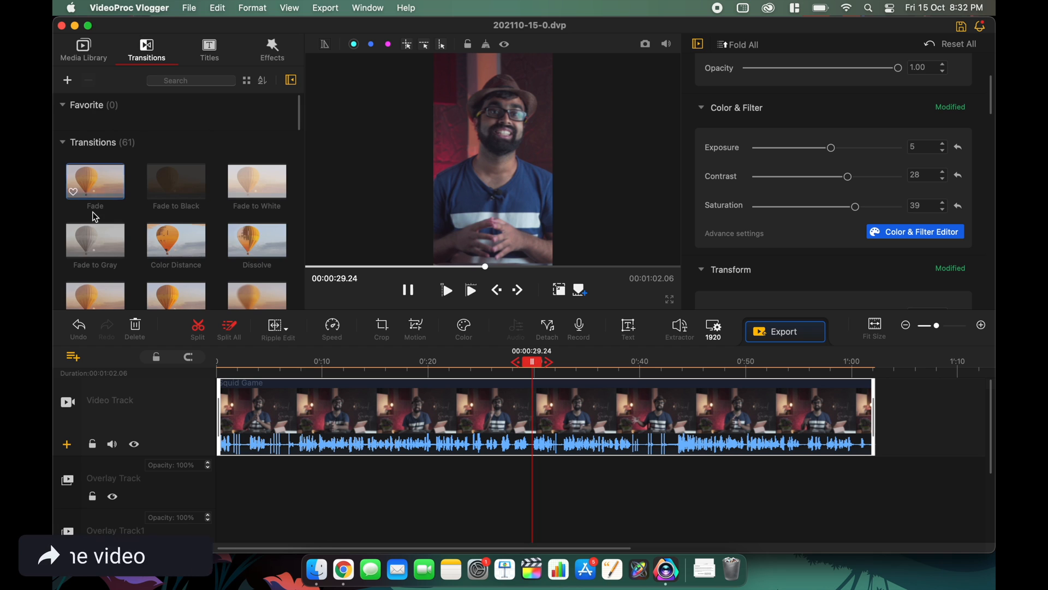
Step: Add a Fade transition at the start of the Squid Game clip
{"action": "left_click_drag", "start_coordinate": [95, 180], "coordinate": [227, 412]}
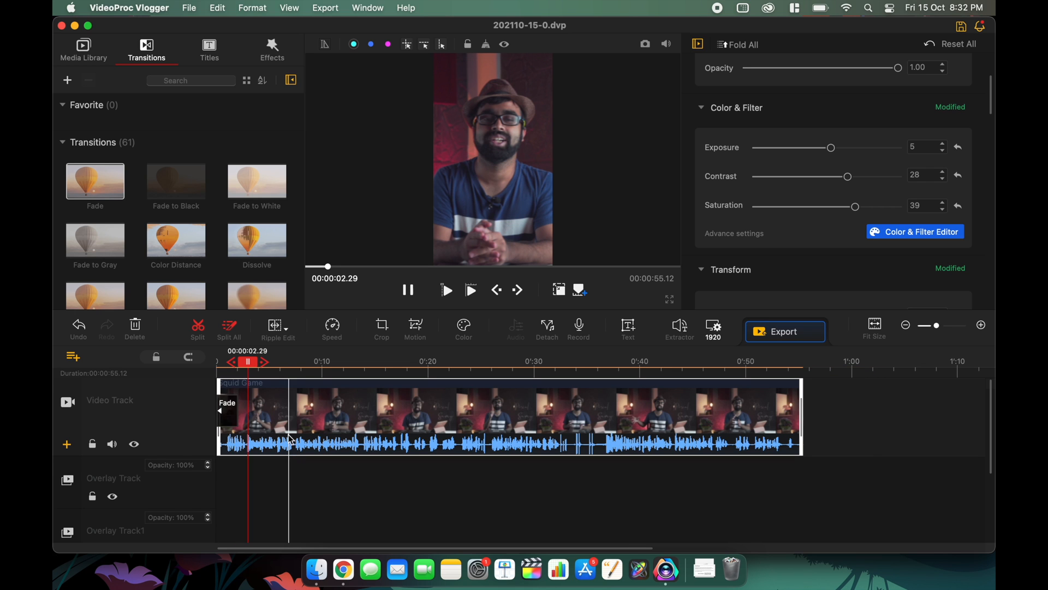
{"action": "left_click", "coordinate": [188, 356]}
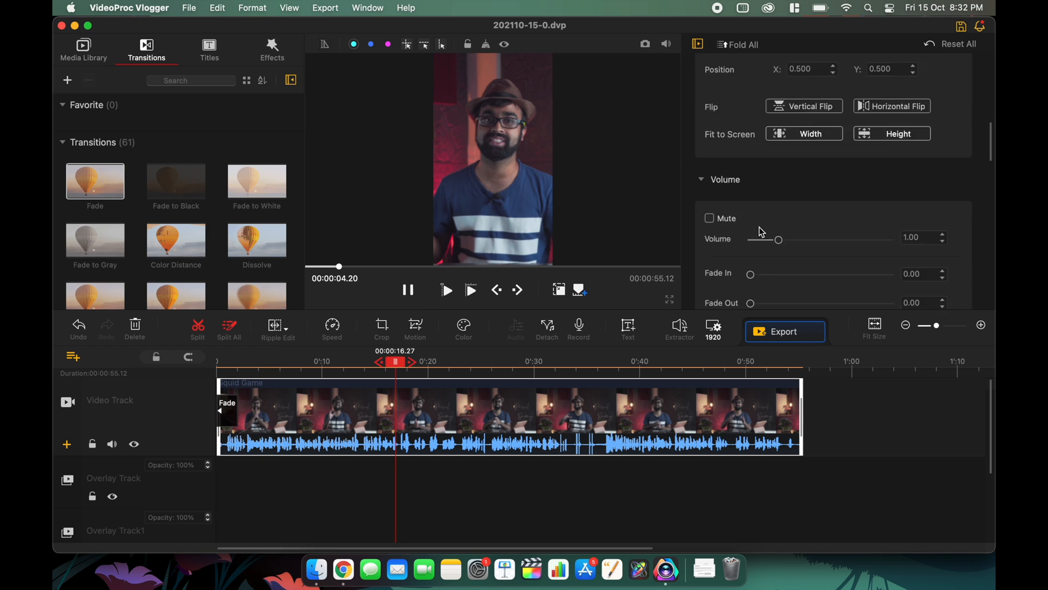
{"action": "left_click", "coordinate": [209, 49]}
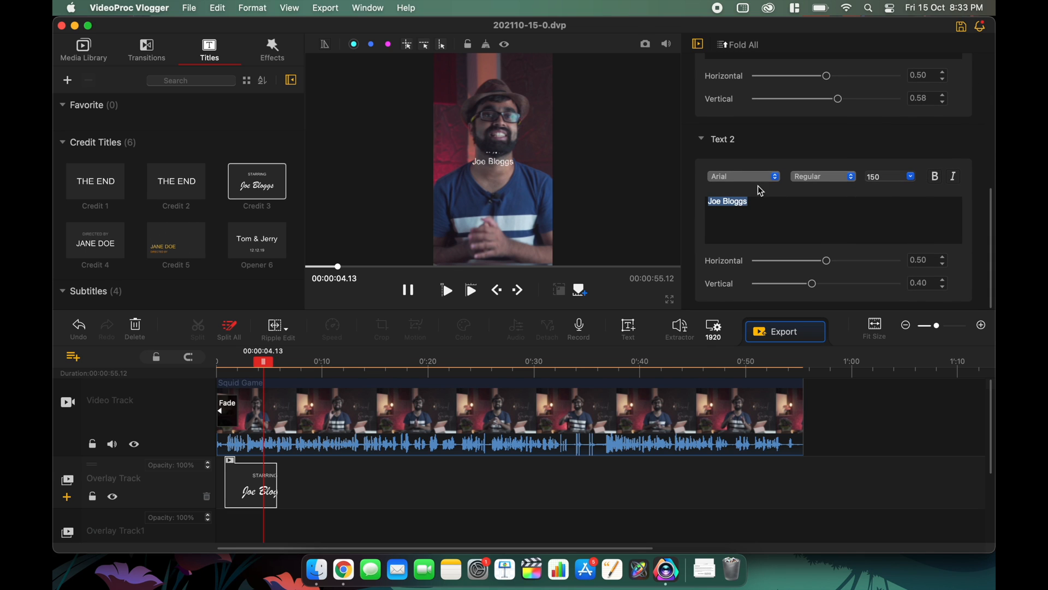
Step: Set the credit title's second line to 'Squid Game!'
{"action": "type", "text": "Squid"}
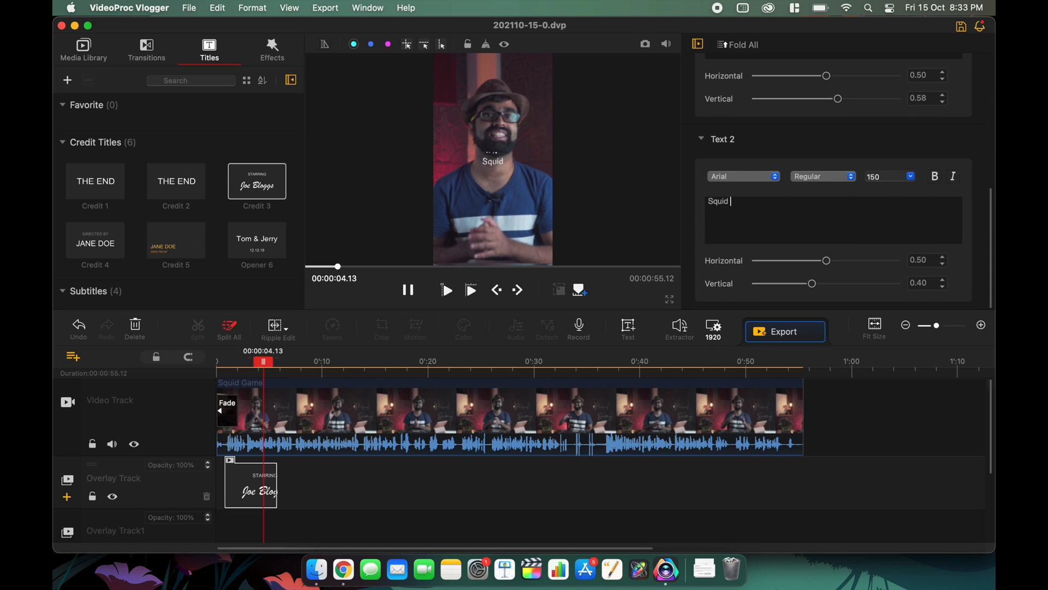
{"action": "type", "text": "Game!"}
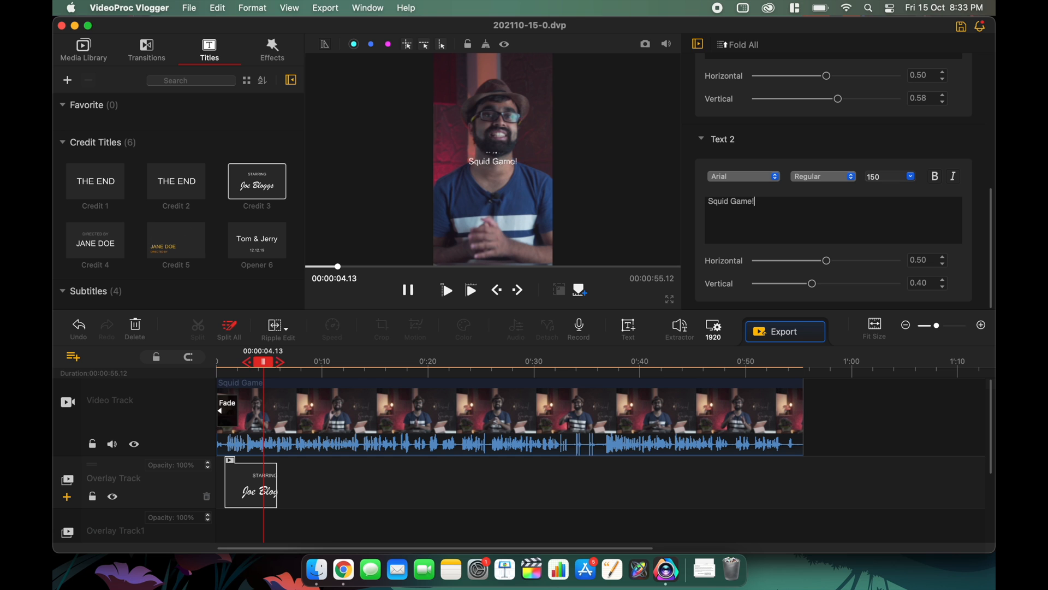
{"action": "left_click", "coordinate": [470, 289]}
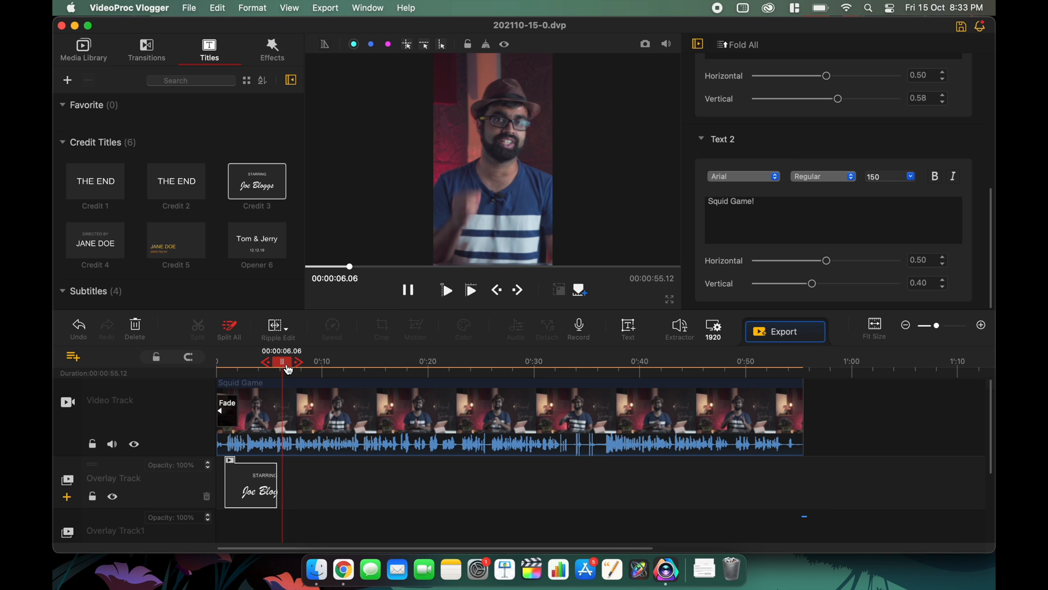
Step: Add two filter effects including Gray Color to the Effect Track and preview them
{"action": "left_click", "coordinate": [272, 50]}
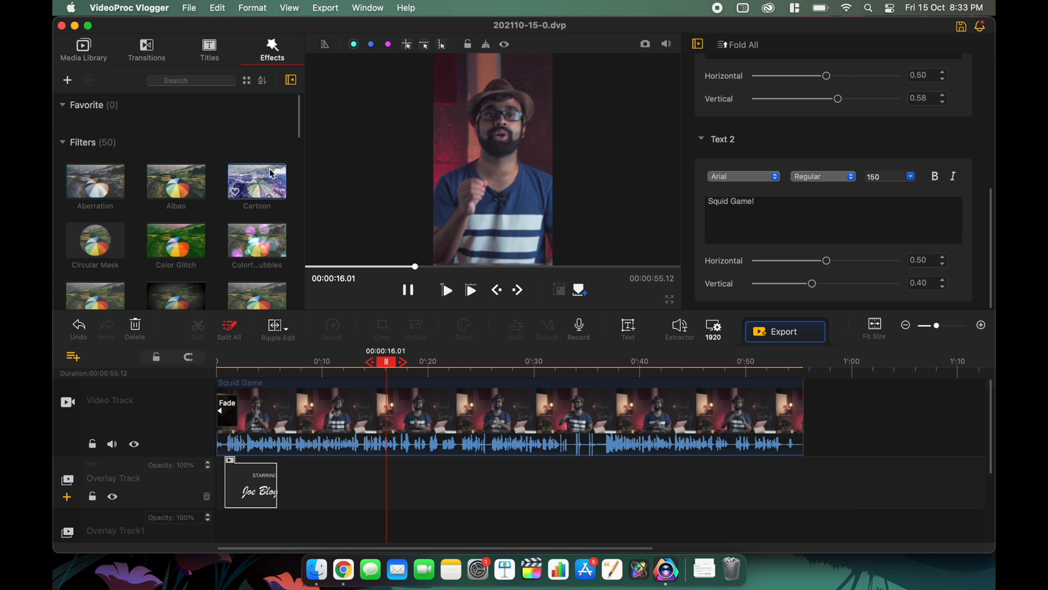
{"action": "scroll", "scroll_direction": "down", "scroll_amount": 3}
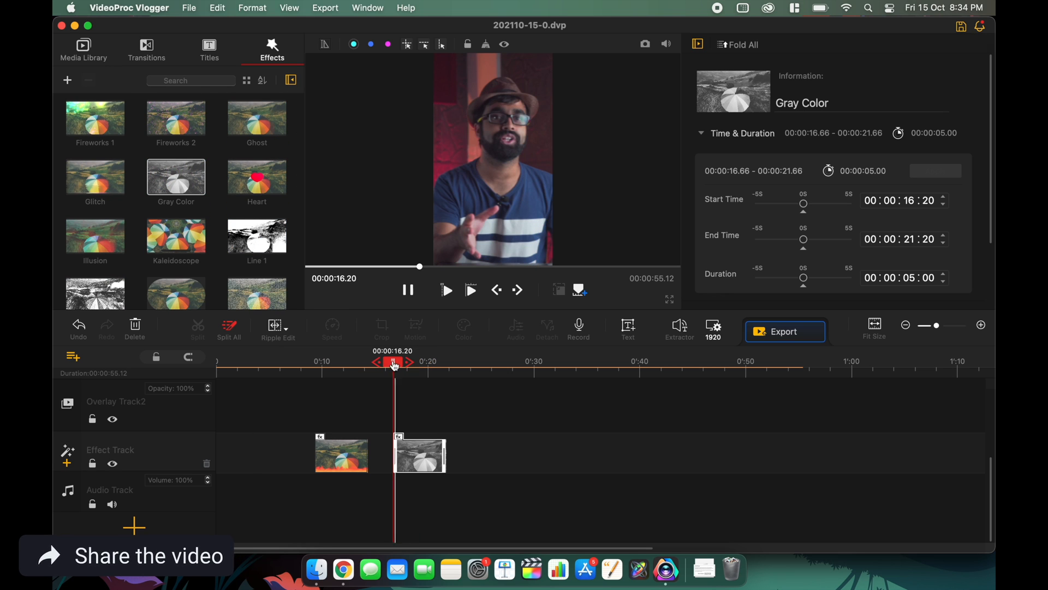
{"action": "left_click_drag", "start_coordinate": [392, 361], "coordinate": [409, 361]}
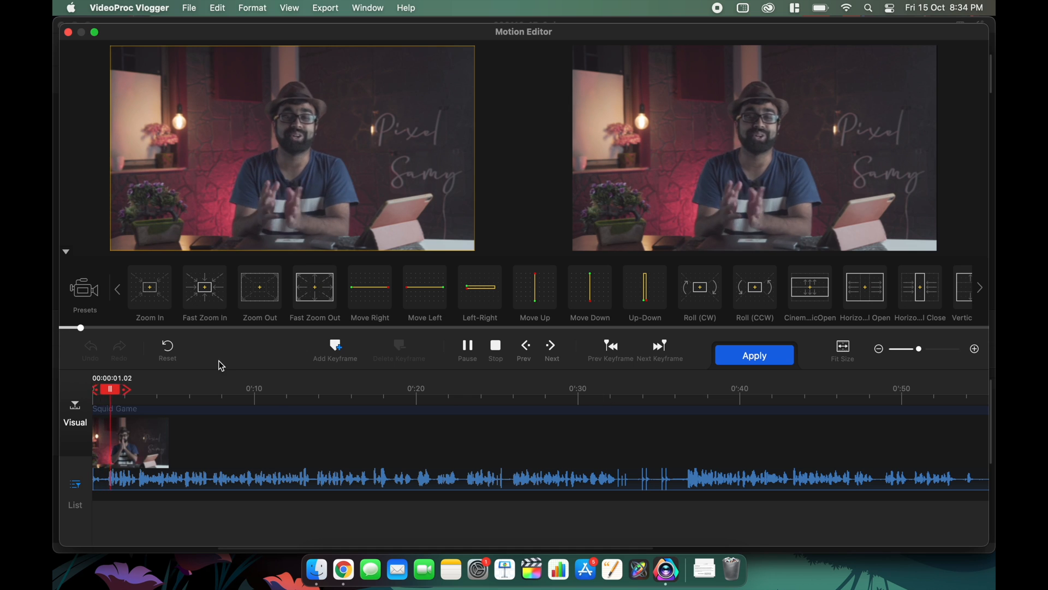
Step: Close the Motion Editor, zoom into the timeline and bring up the Export menu
{"action": "left_click", "coordinate": [865, 287]}
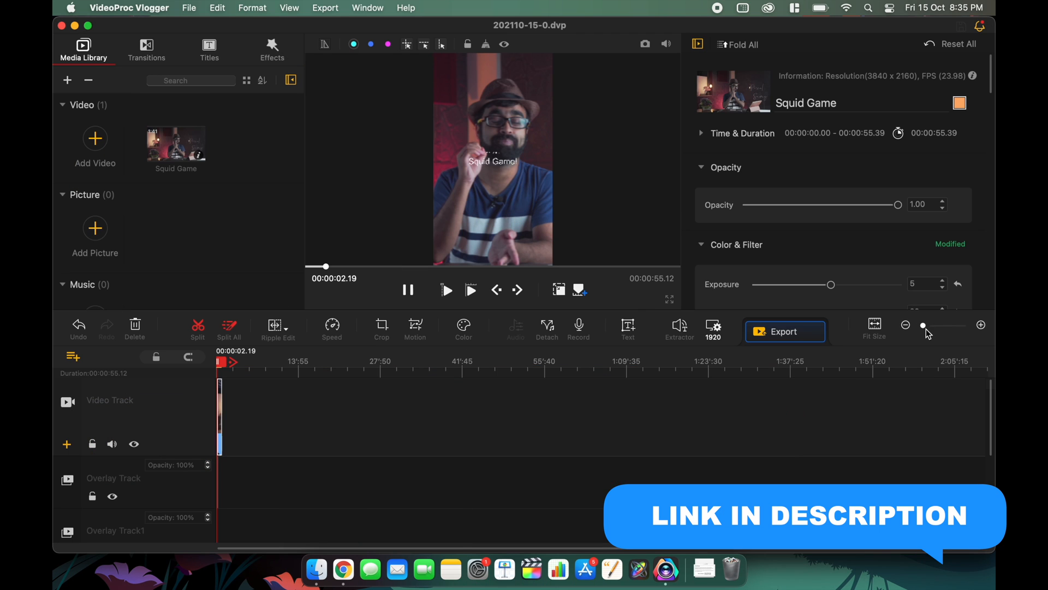
{"action": "left_click_drag", "start_coordinate": [923, 325], "coordinate": [945, 325]}
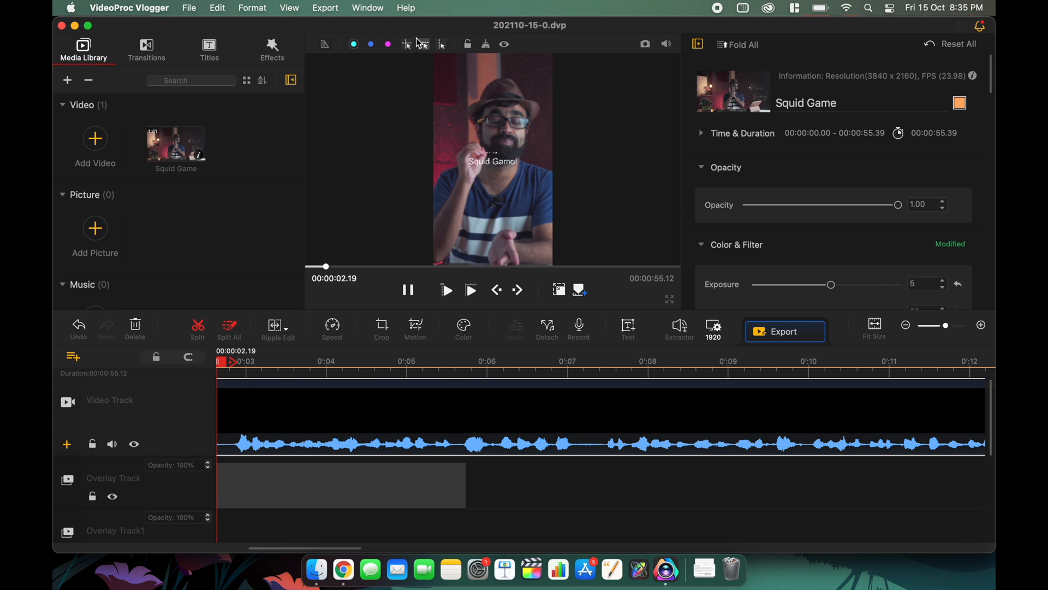
{"action": "left_click", "coordinate": [325, 8]}
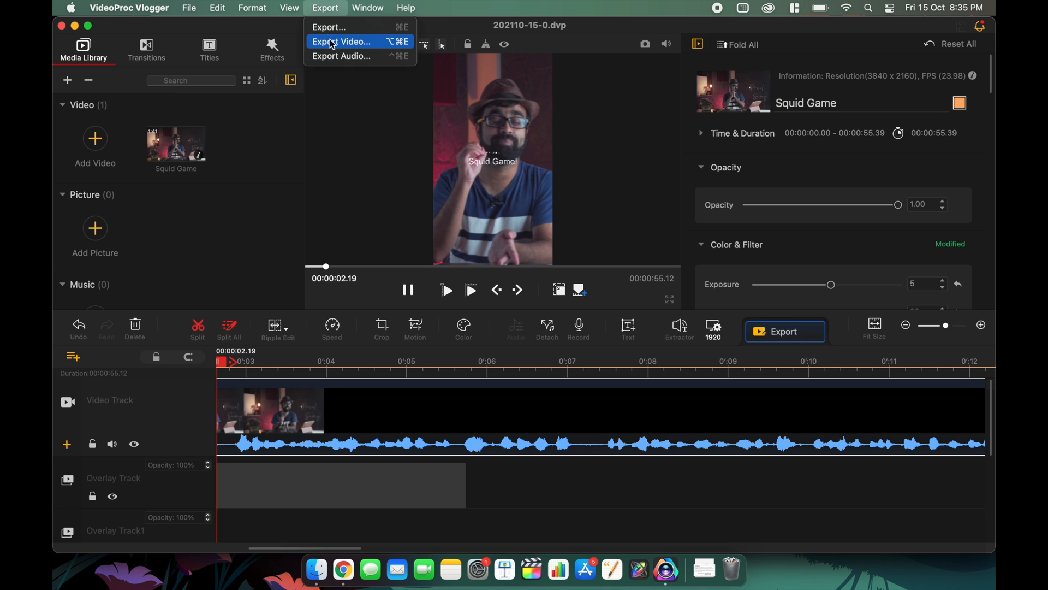
Step: Set the video export to High quality at a raised level with 24 fps
{"action": "left_click", "coordinate": [329, 27]}
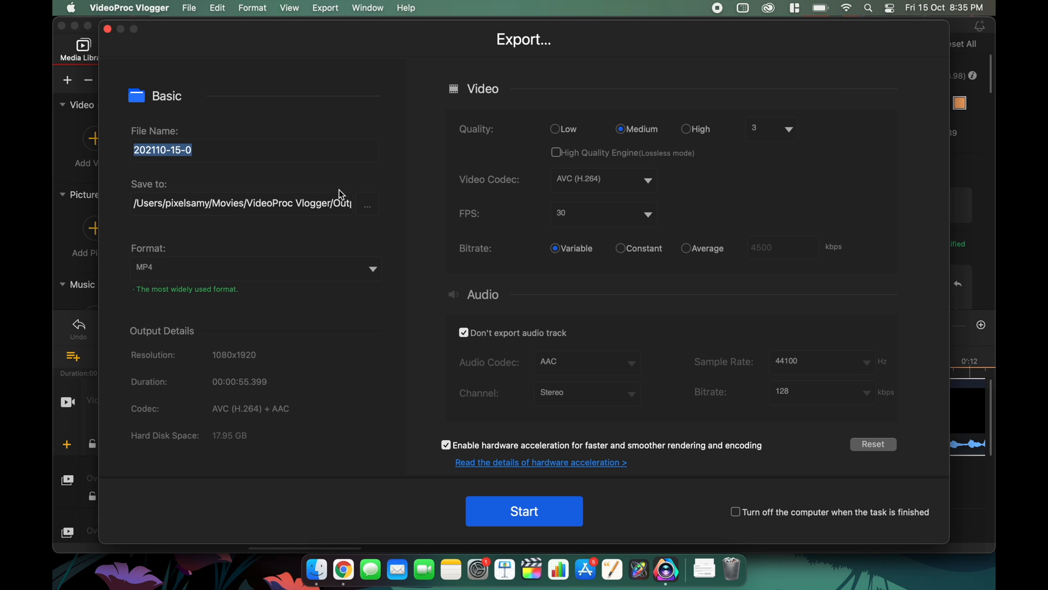
{"action": "mouse_move", "coordinate": [356, 203]}
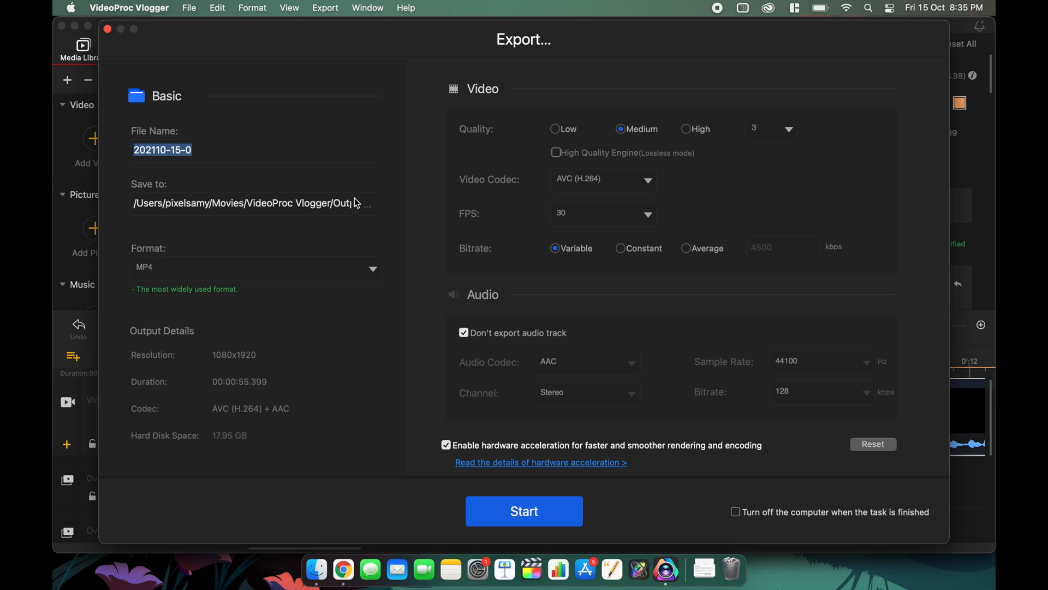
{"action": "left_click", "coordinate": [687, 129]}
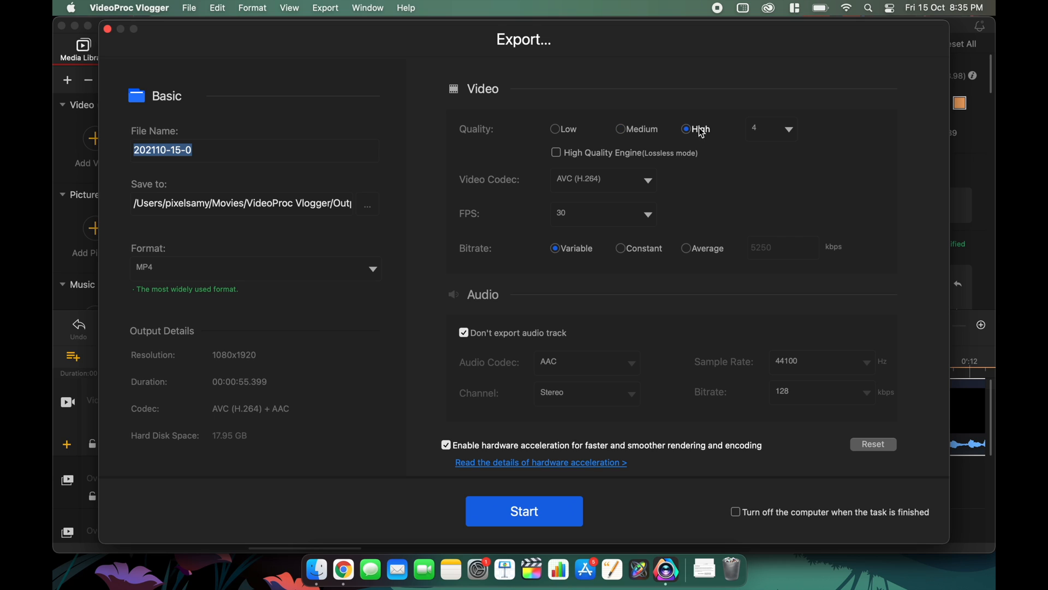
{"action": "left_click", "coordinate": [788, 128]}
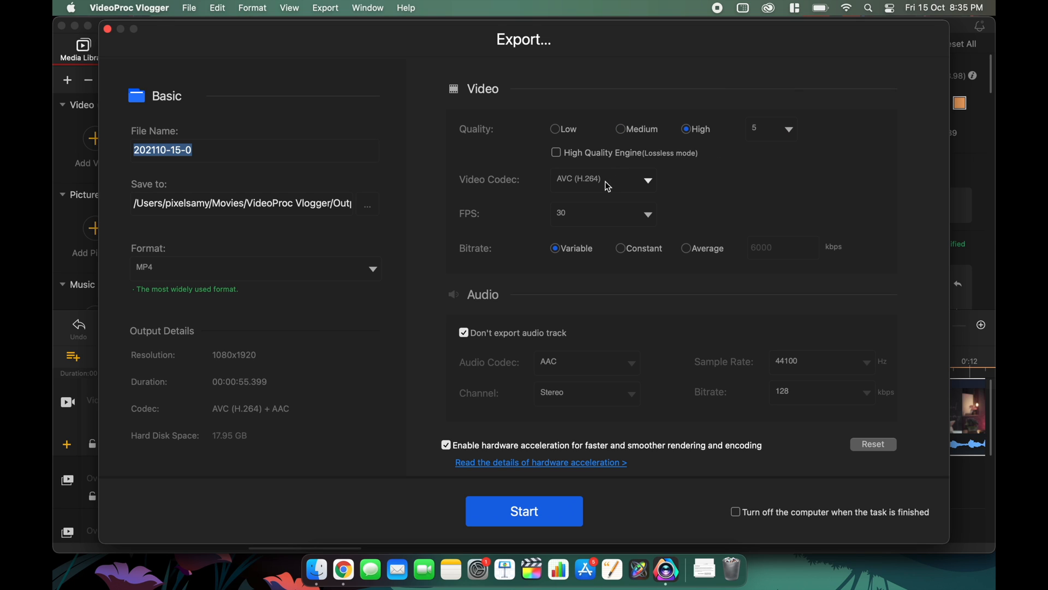
{"action": "left_click", "coordinate": [556, 153]}
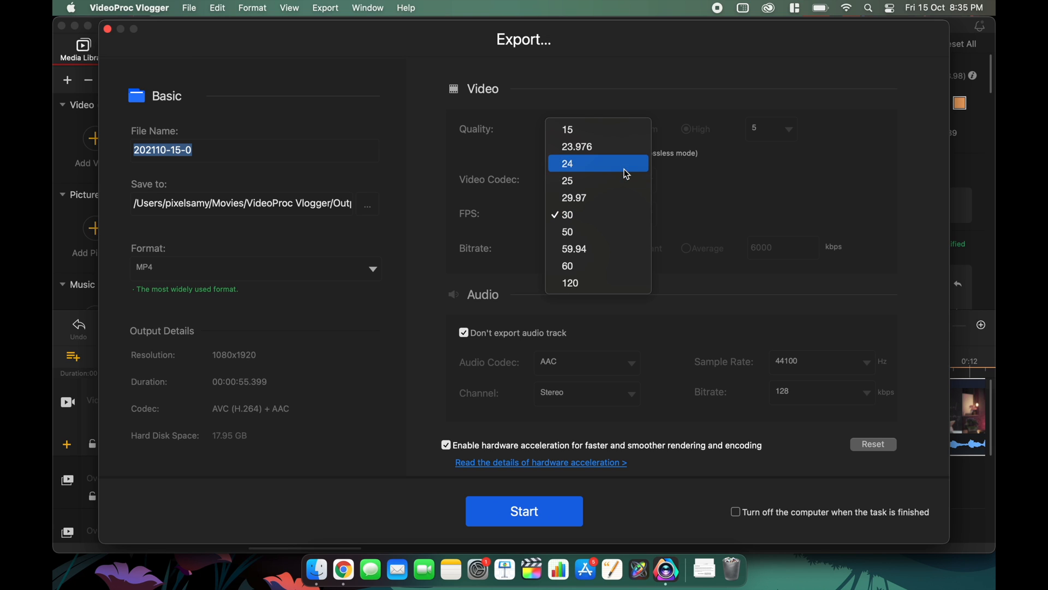
{"action": "left_click", "coordinate": [567, 163]}
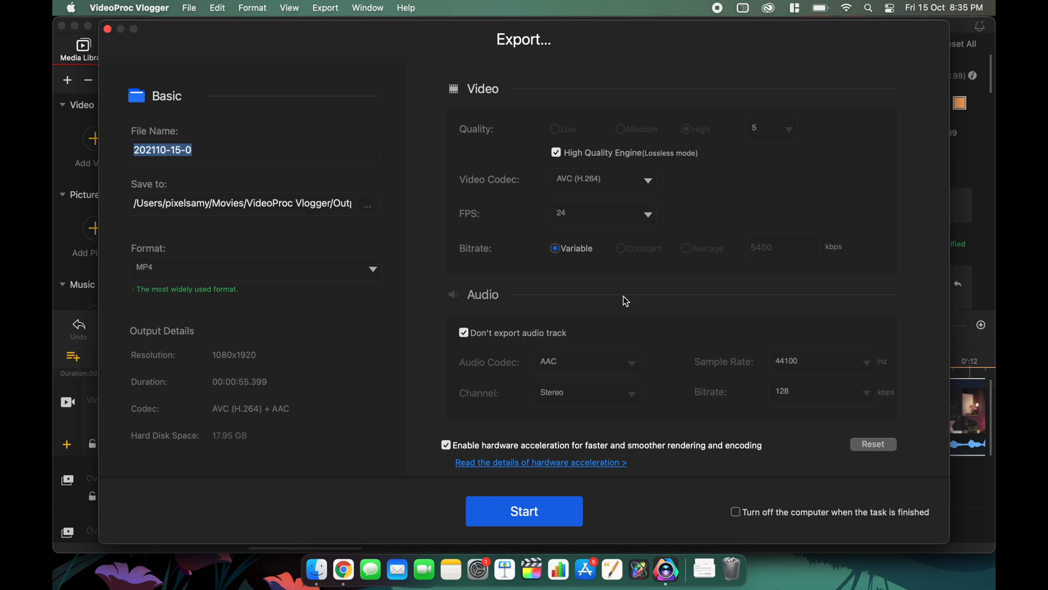
{"action": "mouse_move", "coordinate": [252, 8]}
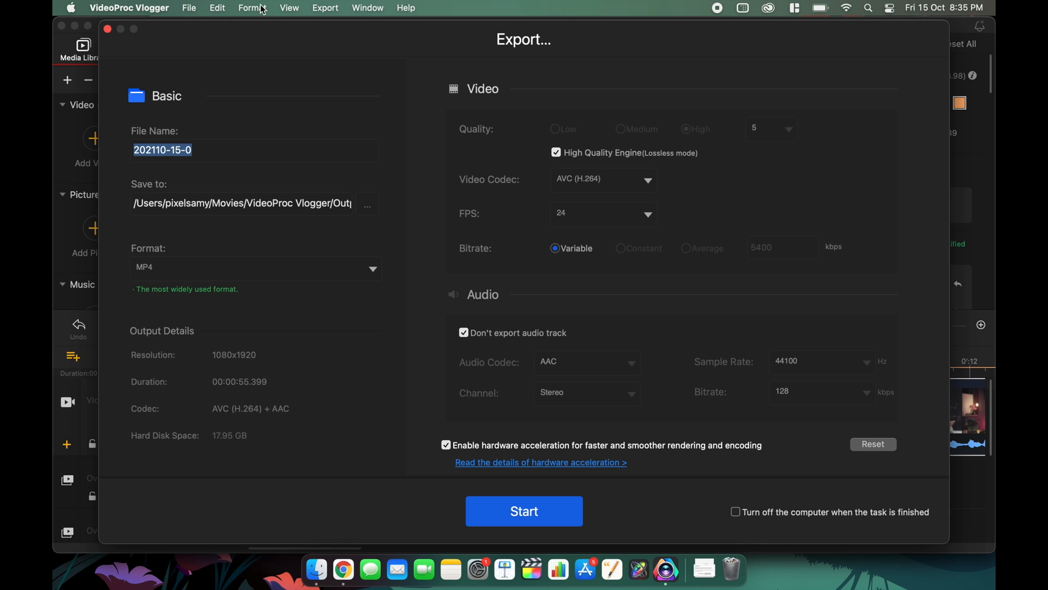